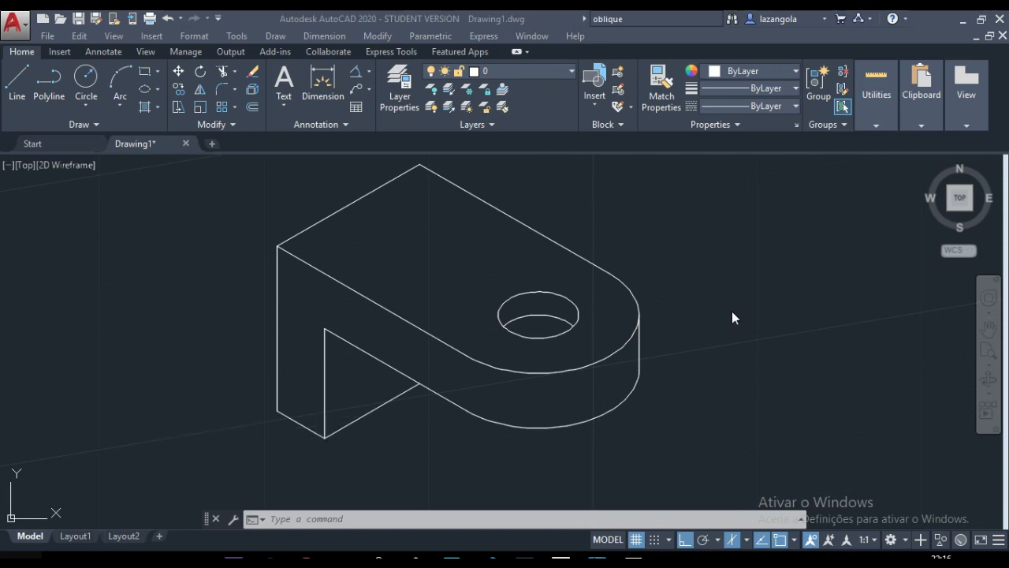
mouse_move(733, 322)
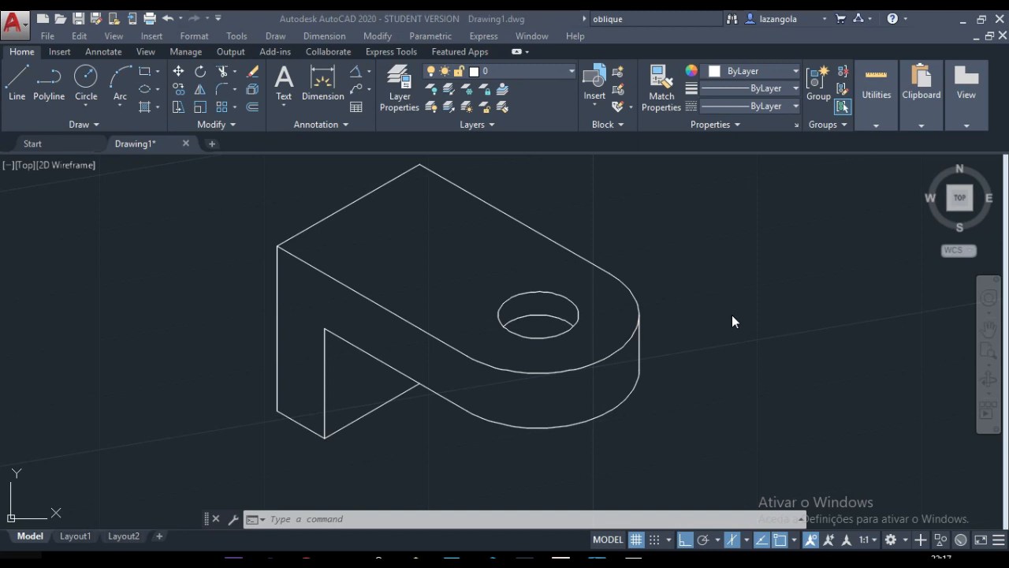
mouse_move(728, 287)
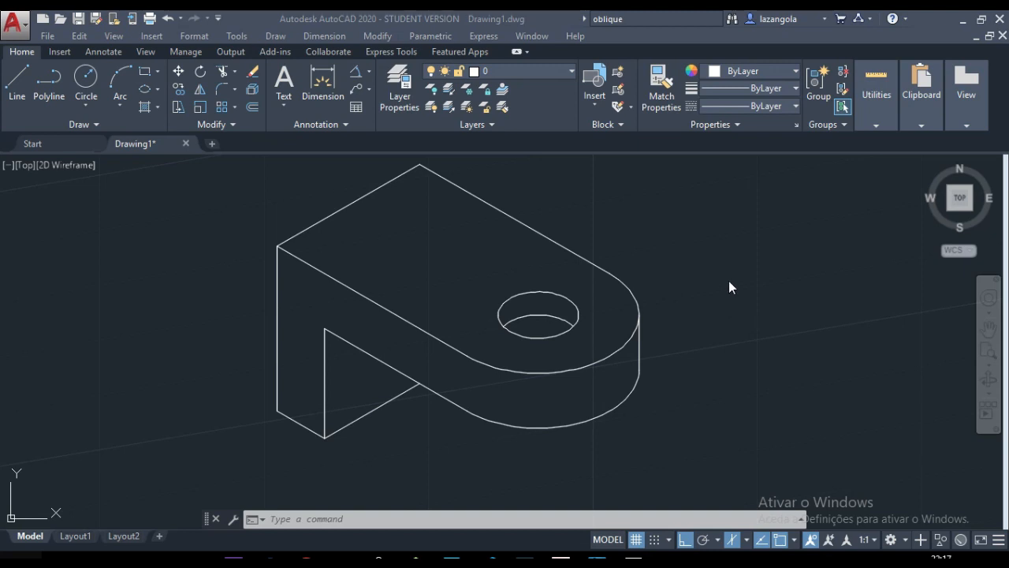
mouse_move(733, 284)
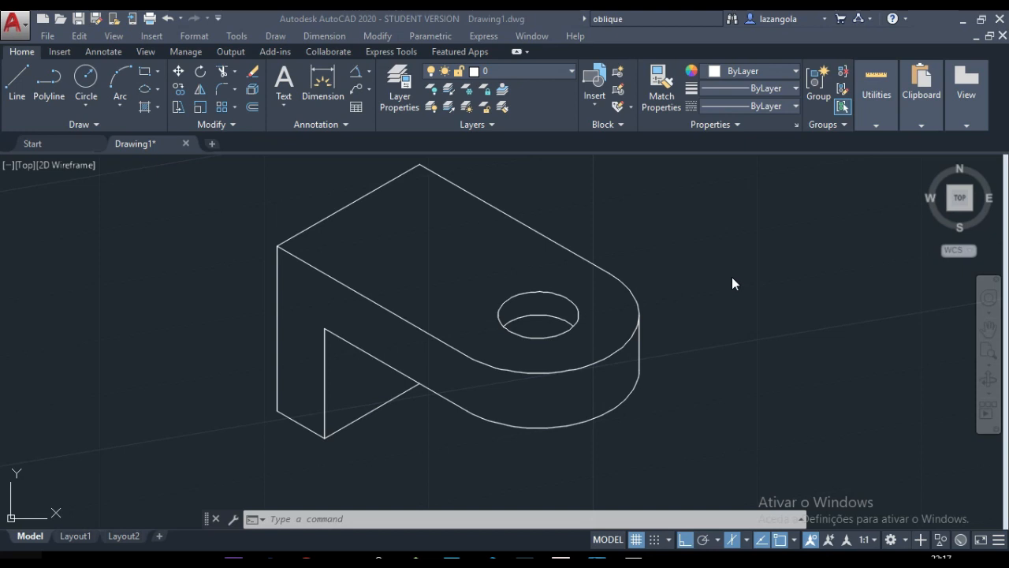
mouse_move(748, 276)
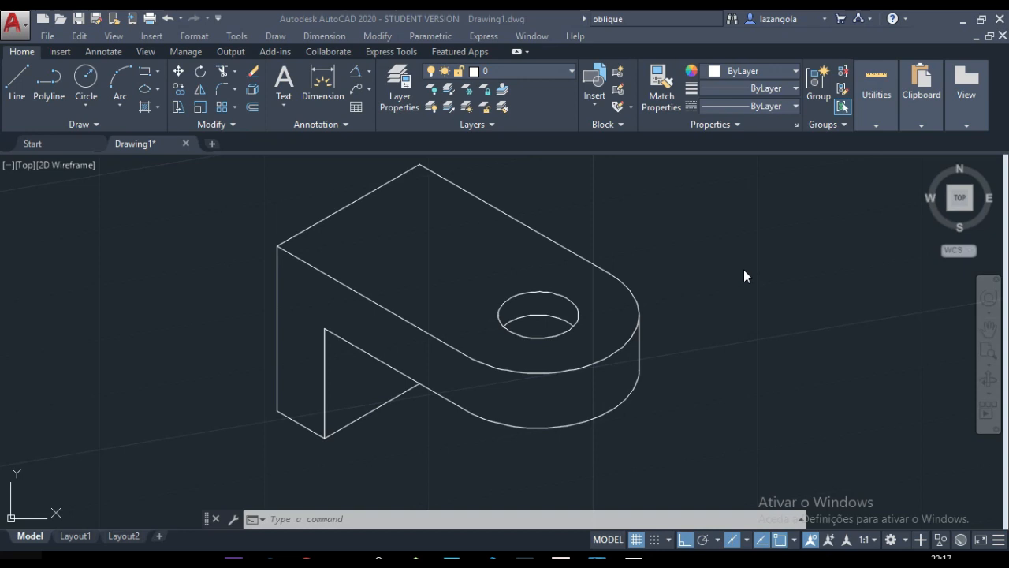
mouse_move(729, 274)
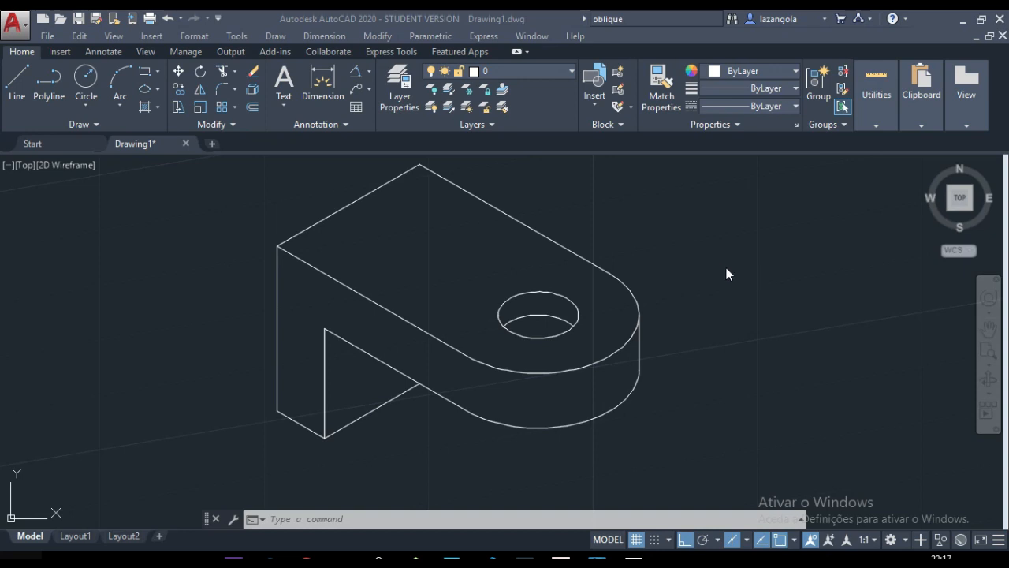
mouse_move(703, 253)
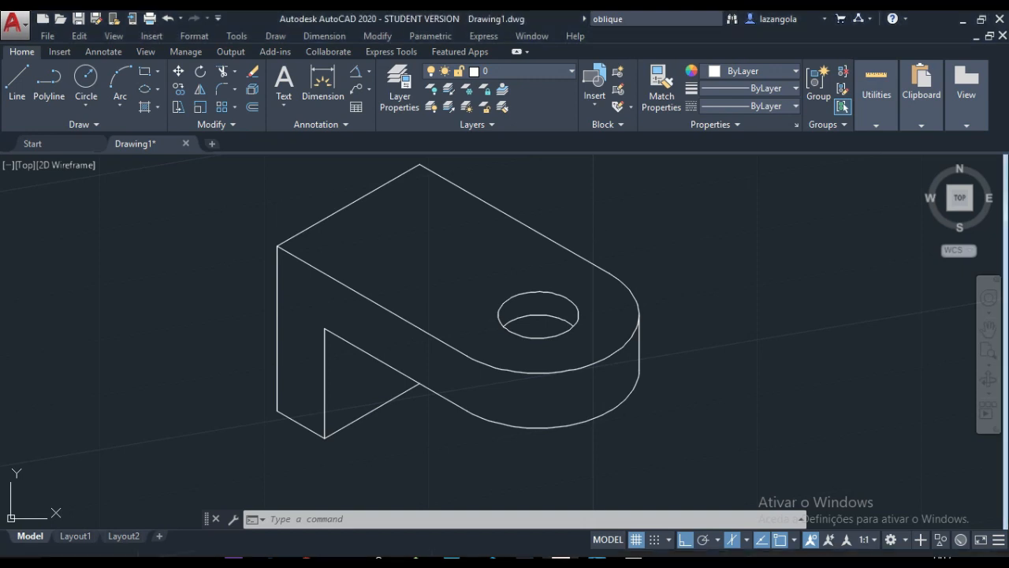
mouse_move(581, 205)
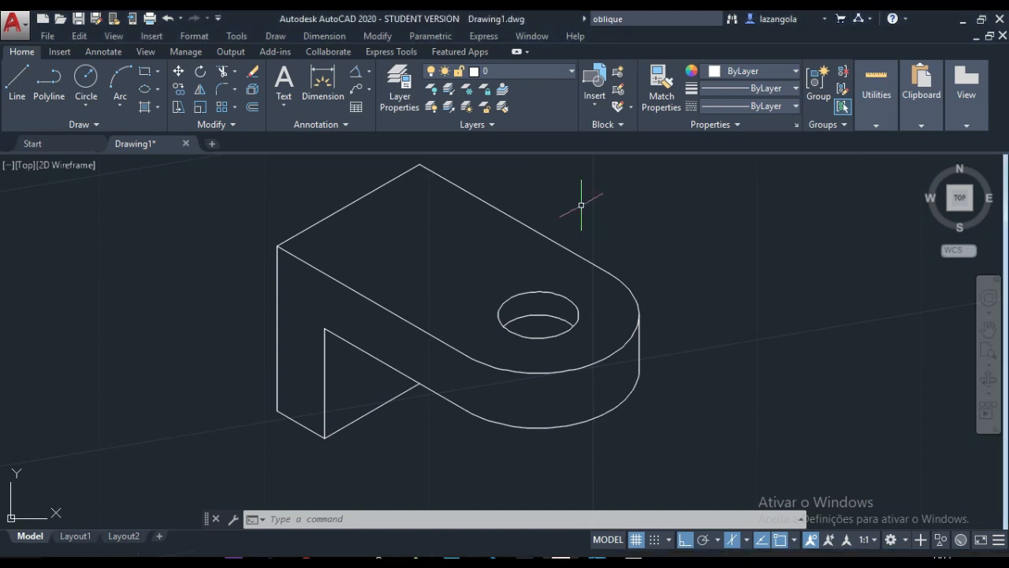
mouse_move(590, 208)
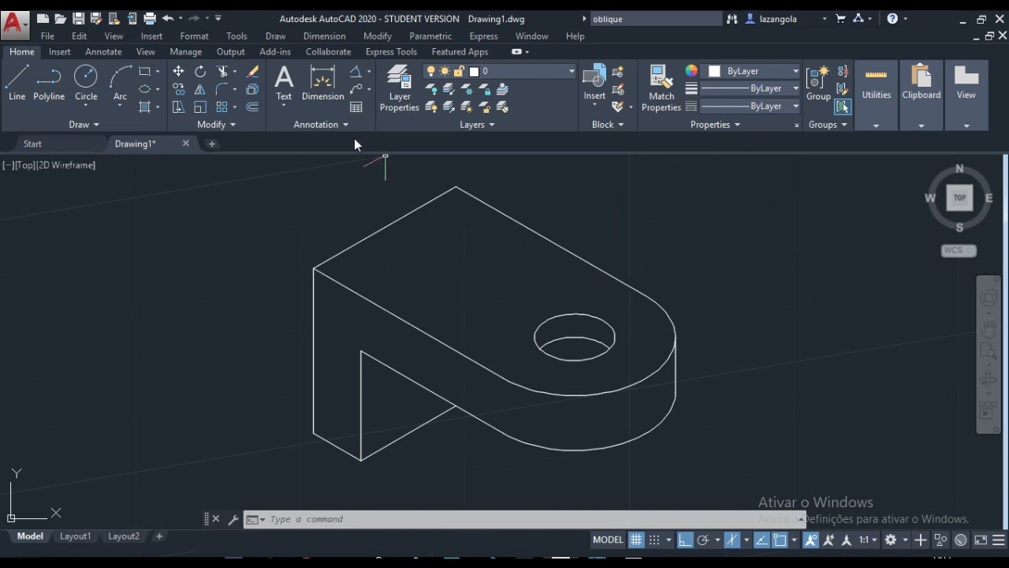
mouse_move(350, 143)
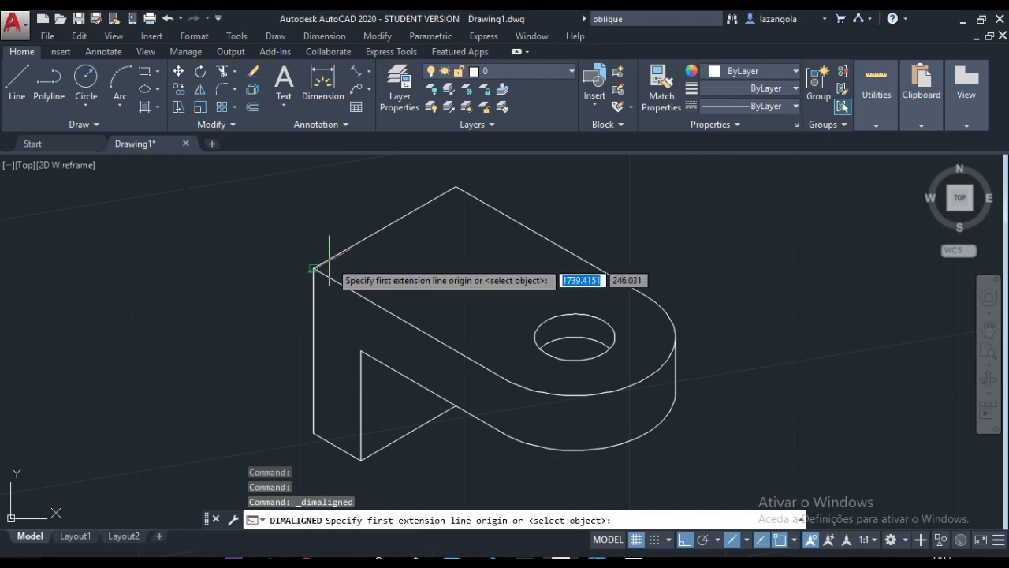
Step: Place aligned dimensions along the bracket edges reading 75, 76, 25 and 100
left_click(314, 267)
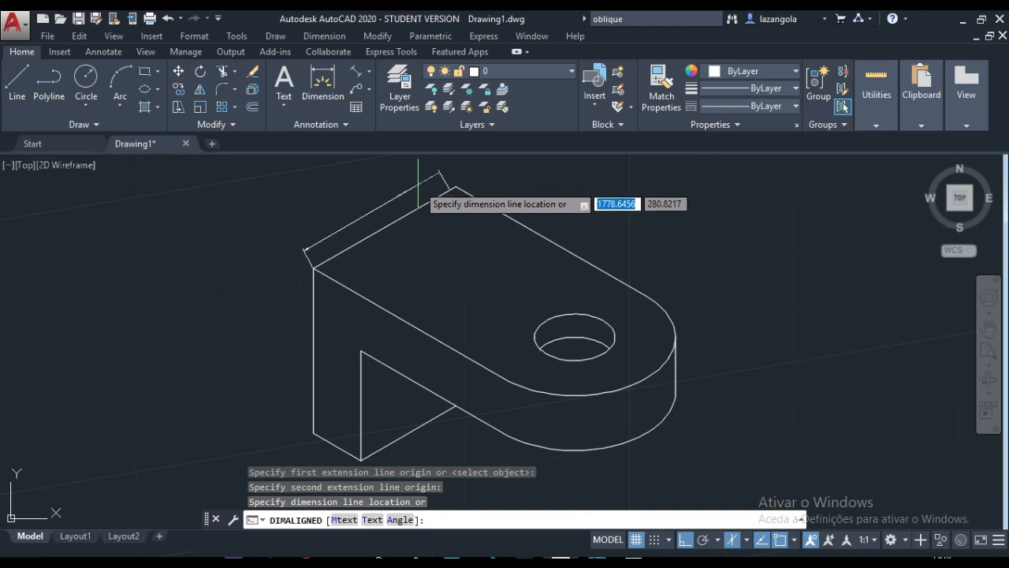
key("Escape")
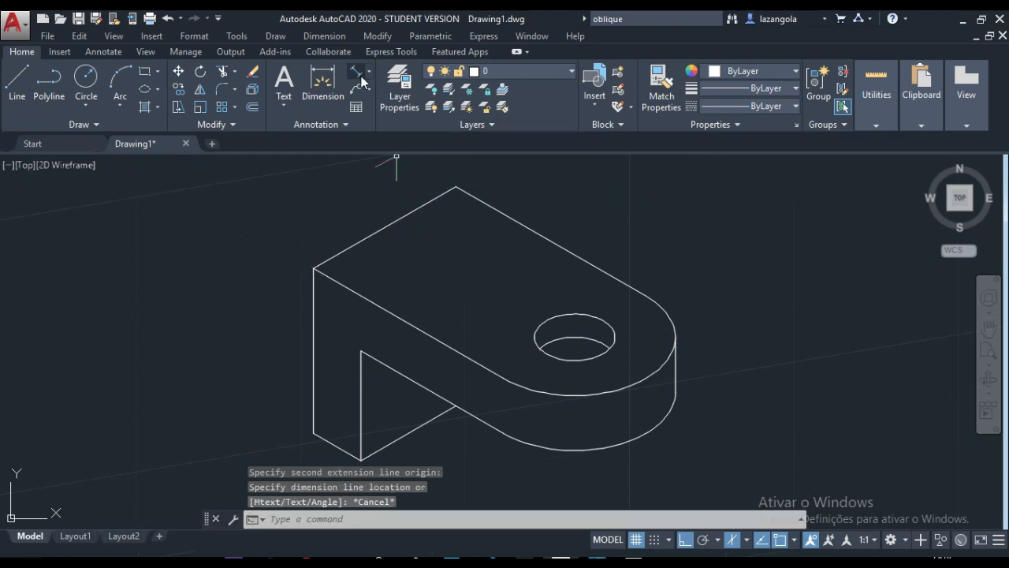
left_click(360, 71)
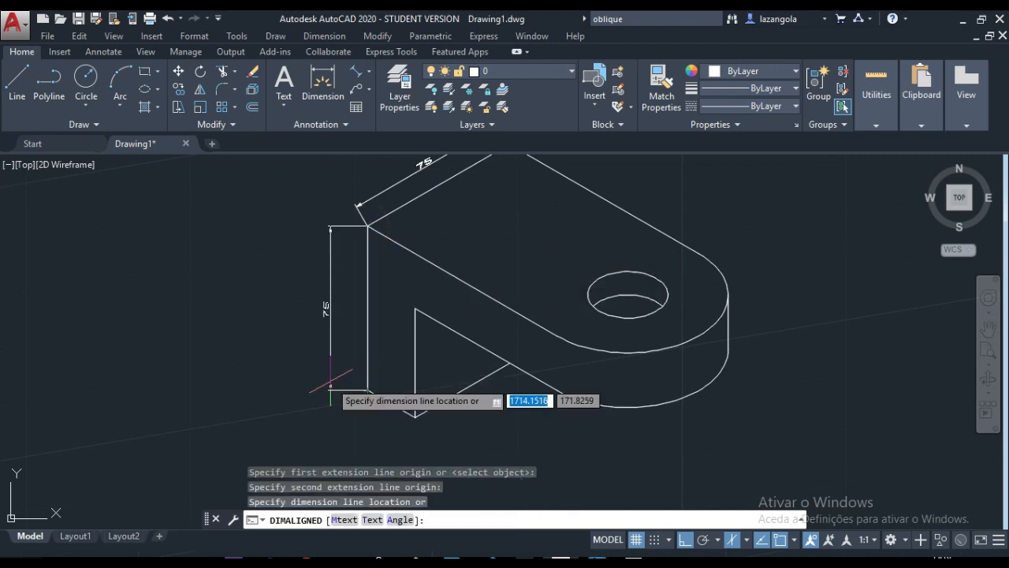
left_click(441, 183)
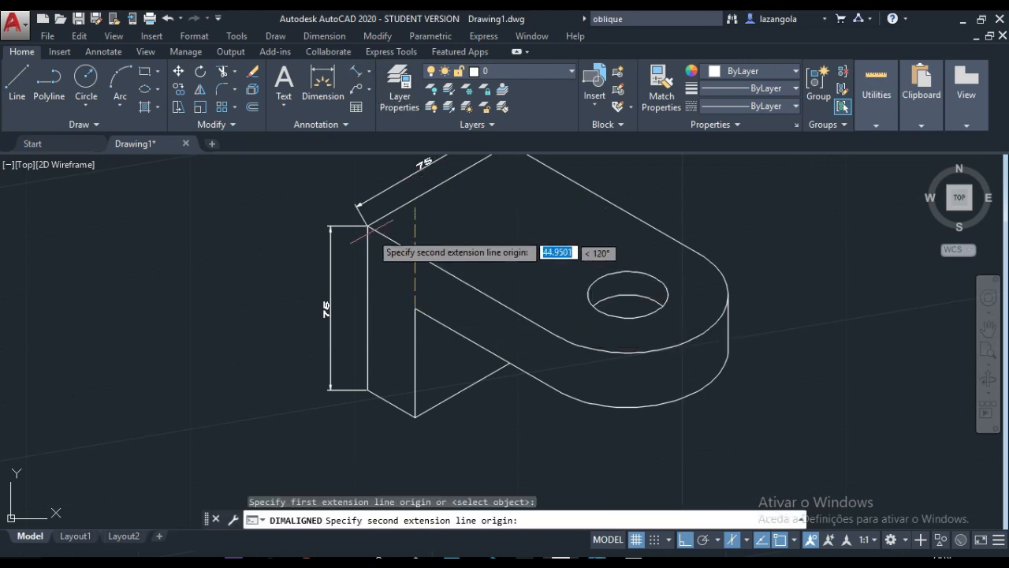
left_click(438, 253)
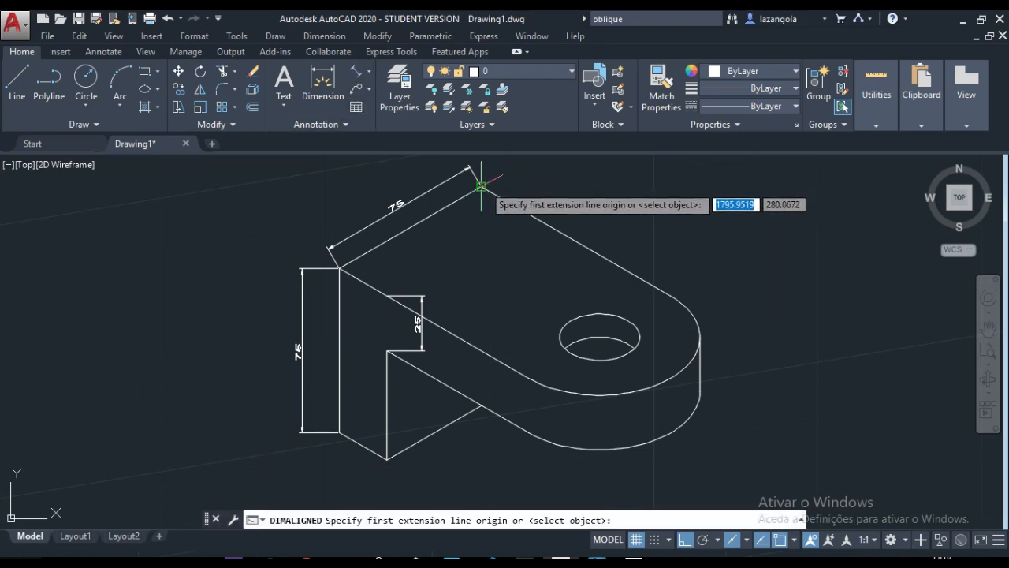
left_click(702, 252)
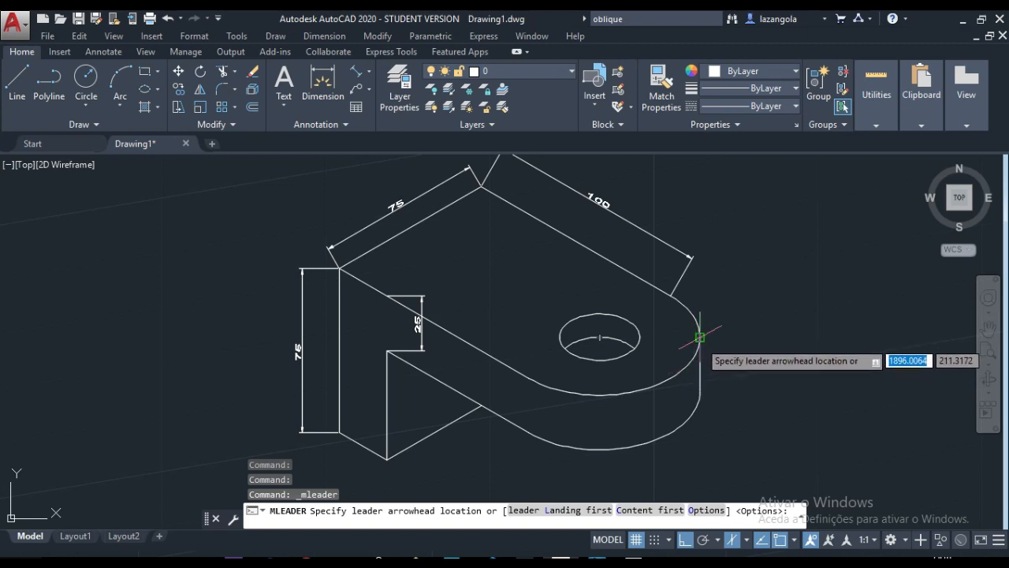
Step: Add a Ø75 leader anchored on the bracket's outer rounded end
left_click(700, 337)
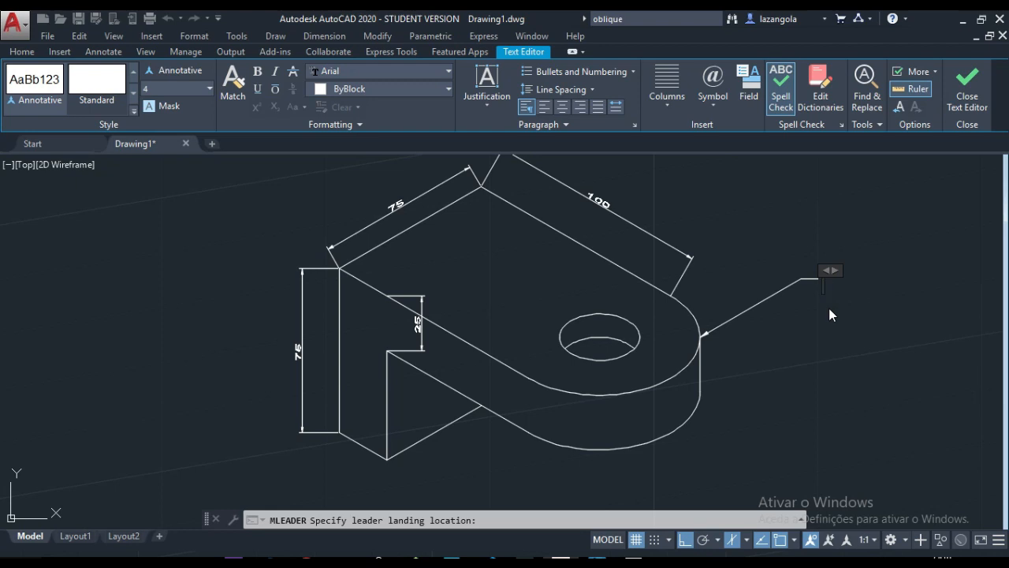
type("%%")
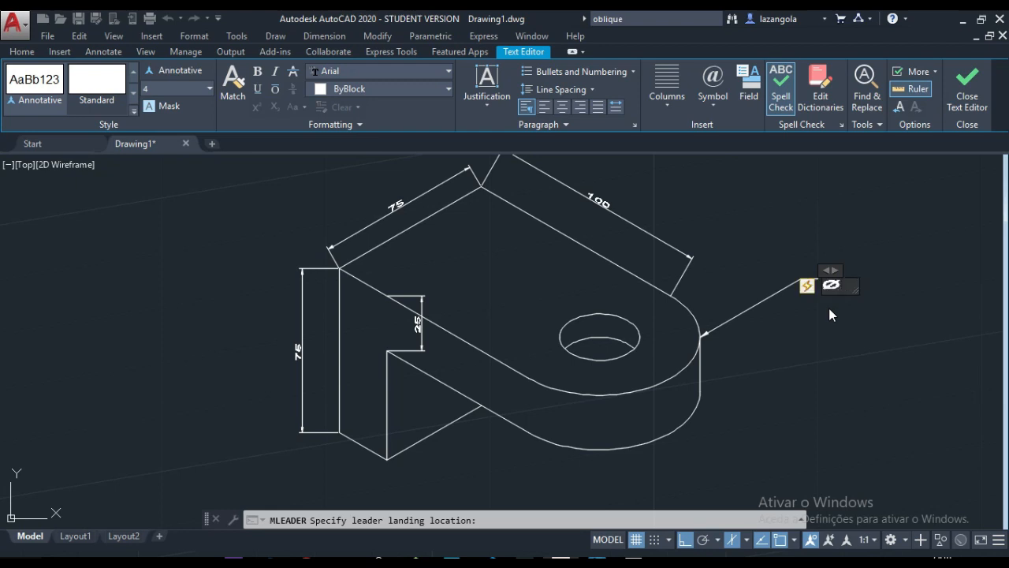
type("75")
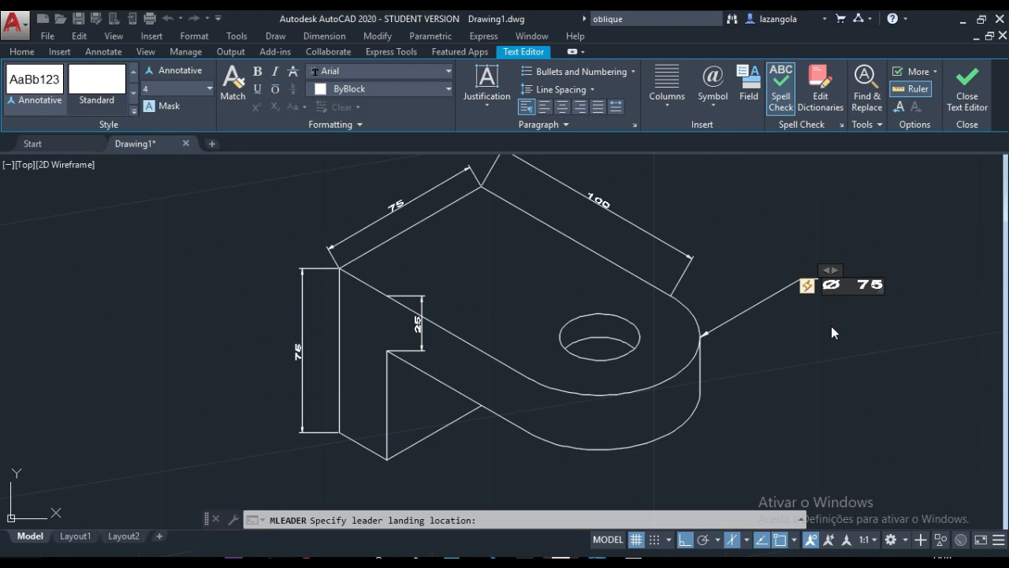
left_click(831, 360)
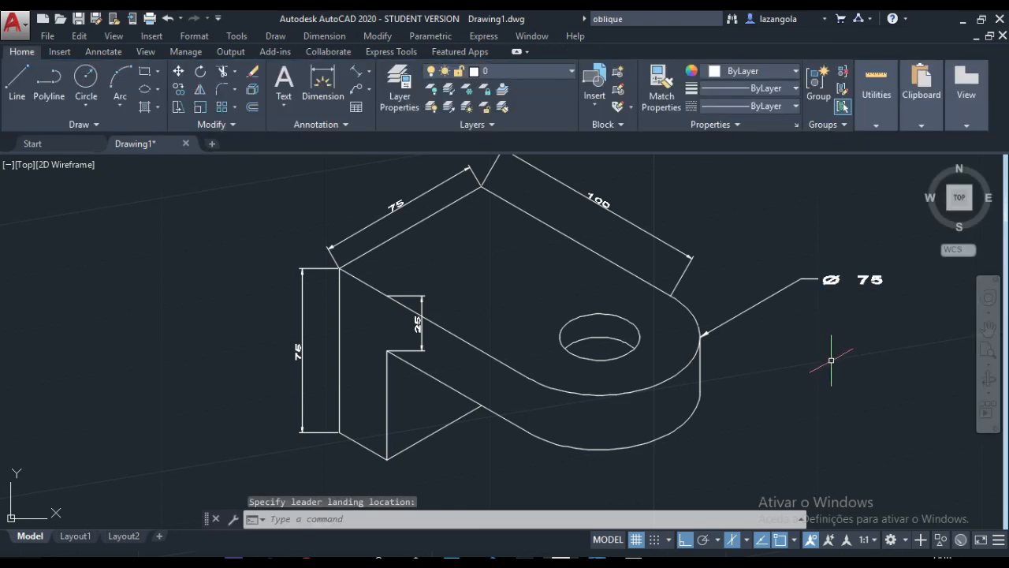
Step: Add a Ø15 leader labelling the bracket's hole
left_click(829, 360)
type("⌀")
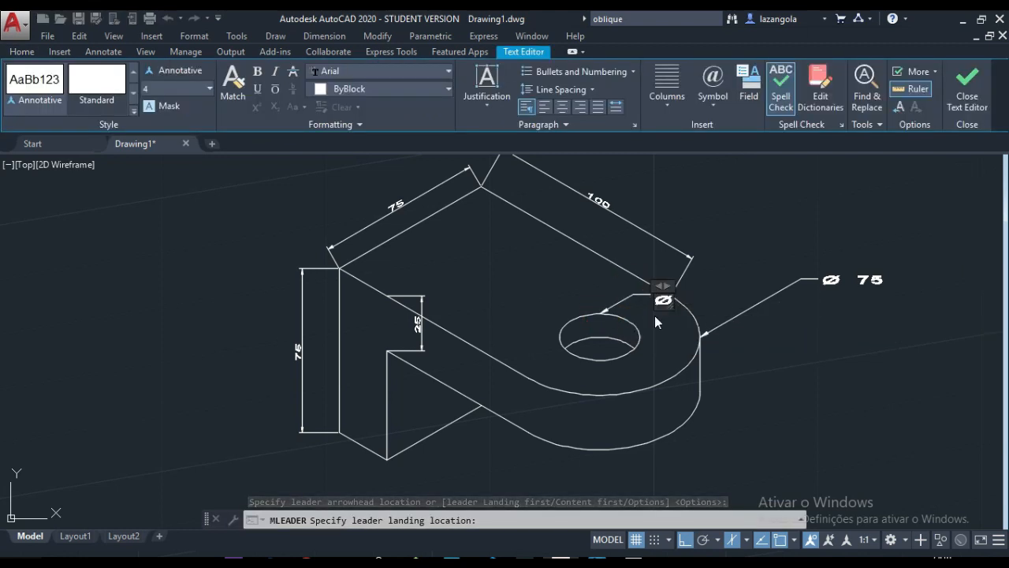
type("1")
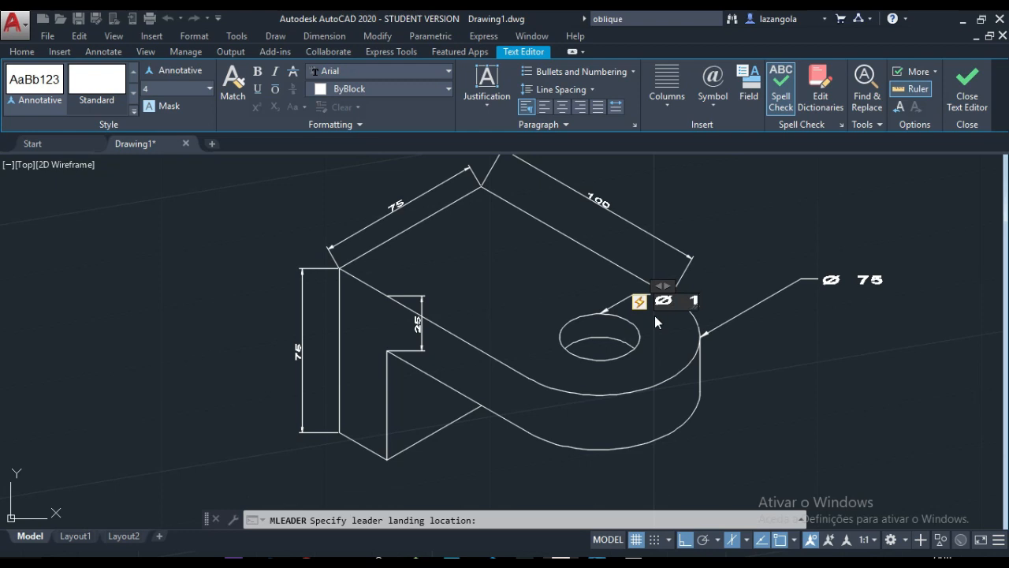
type("5")
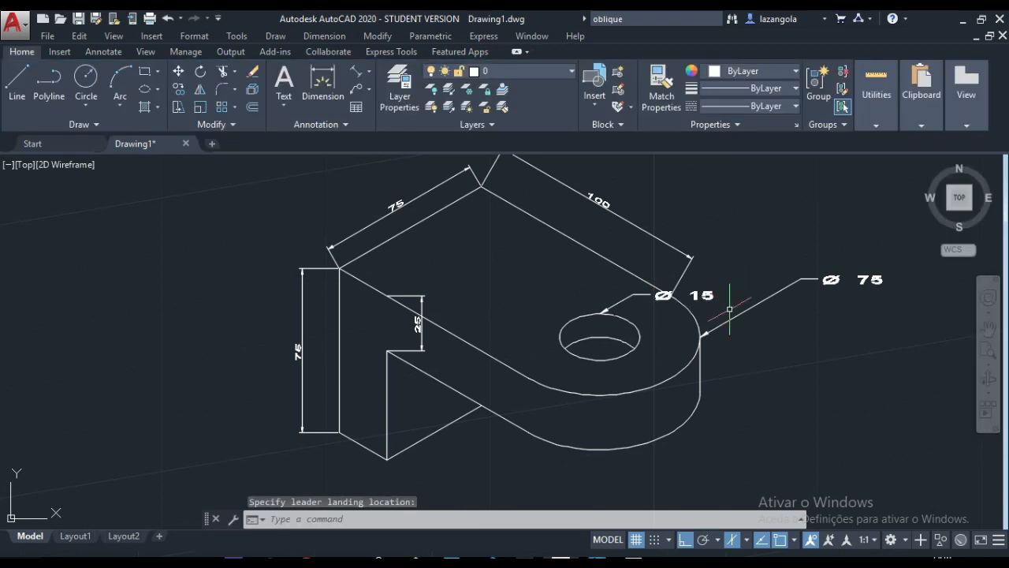
mouse_move(623, 325)
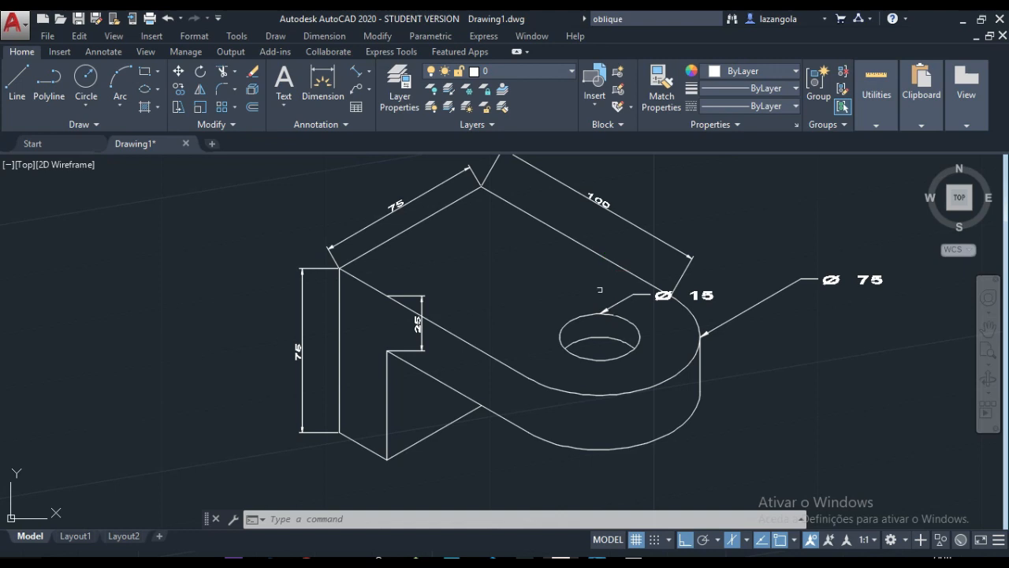
mouse_move(491, 286)
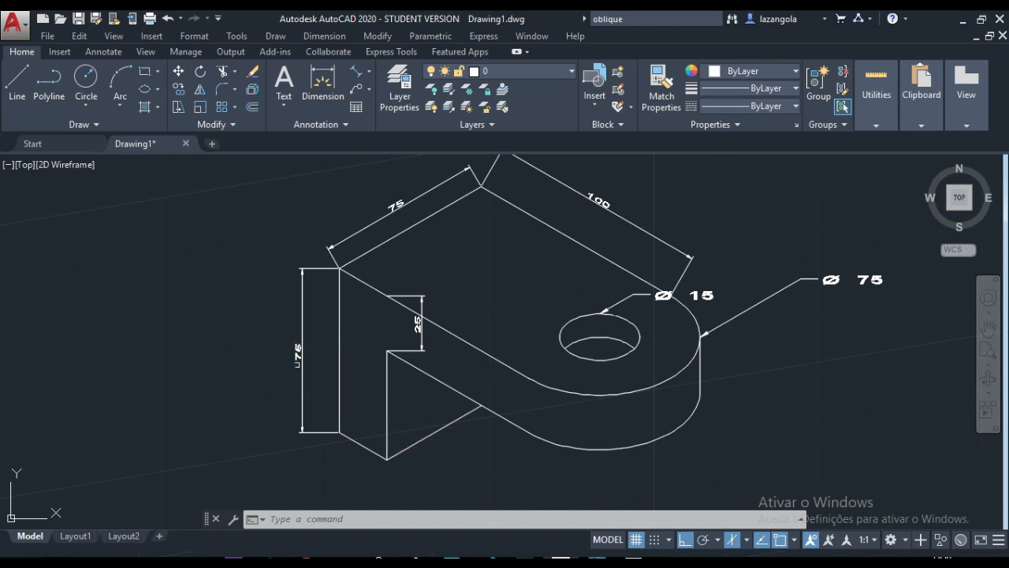
mouse_move(355, 438)
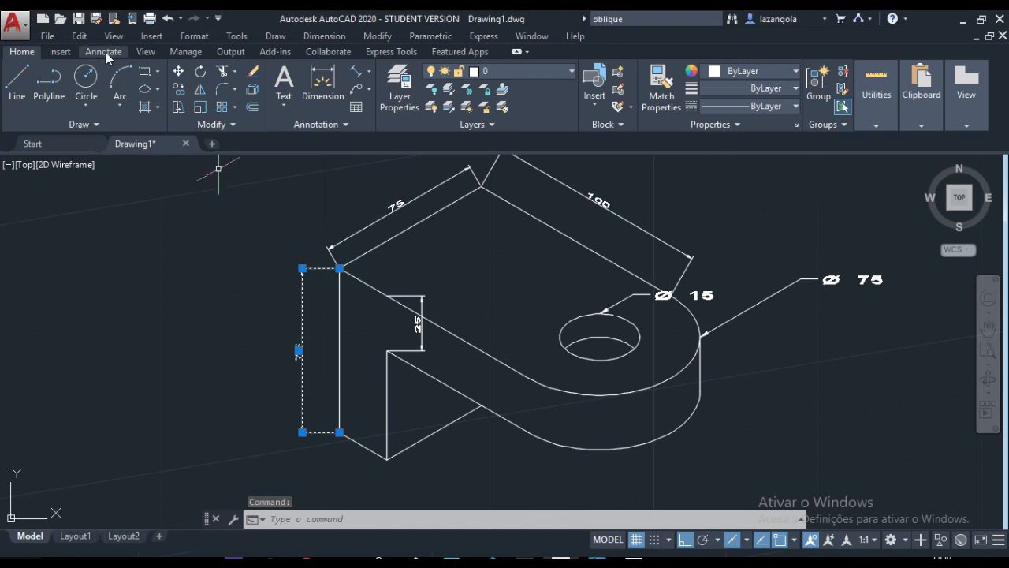
Step: Oblique both 75 dimensions from the Annotate Dimensions panel to follow the isometric edges
left_click(104, 51)
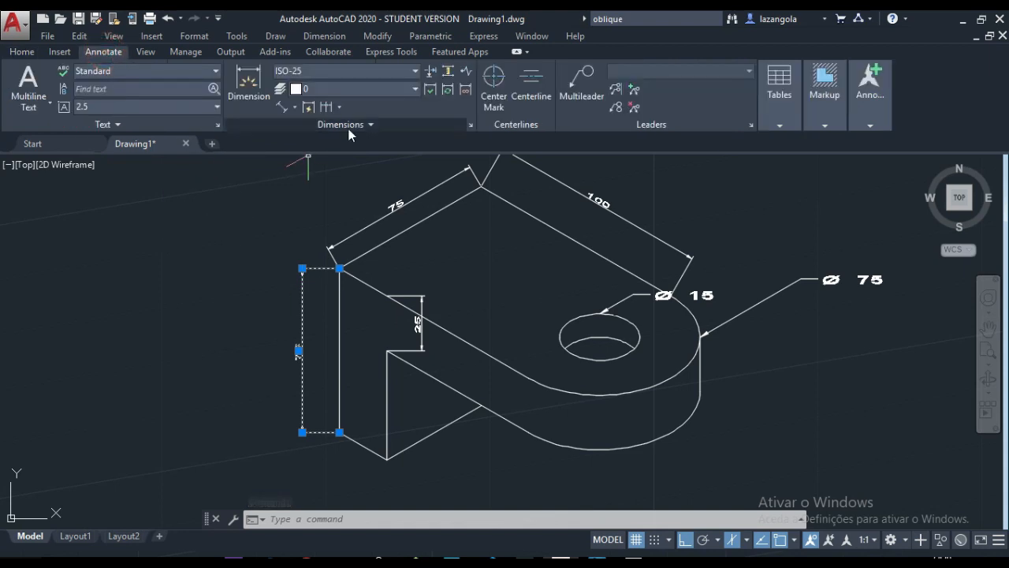
left_click(341, 123)
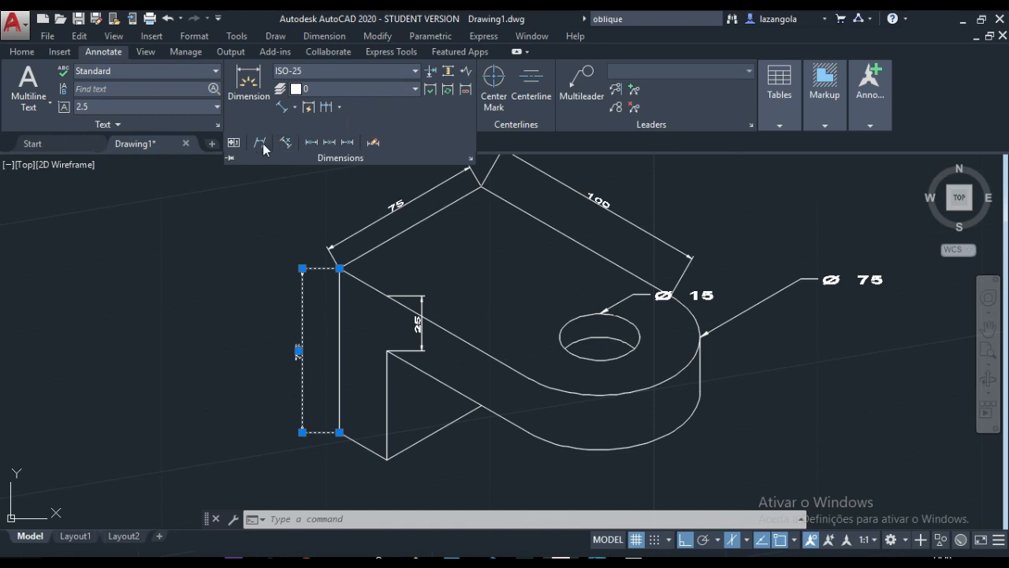
mouse_move(260, 142)
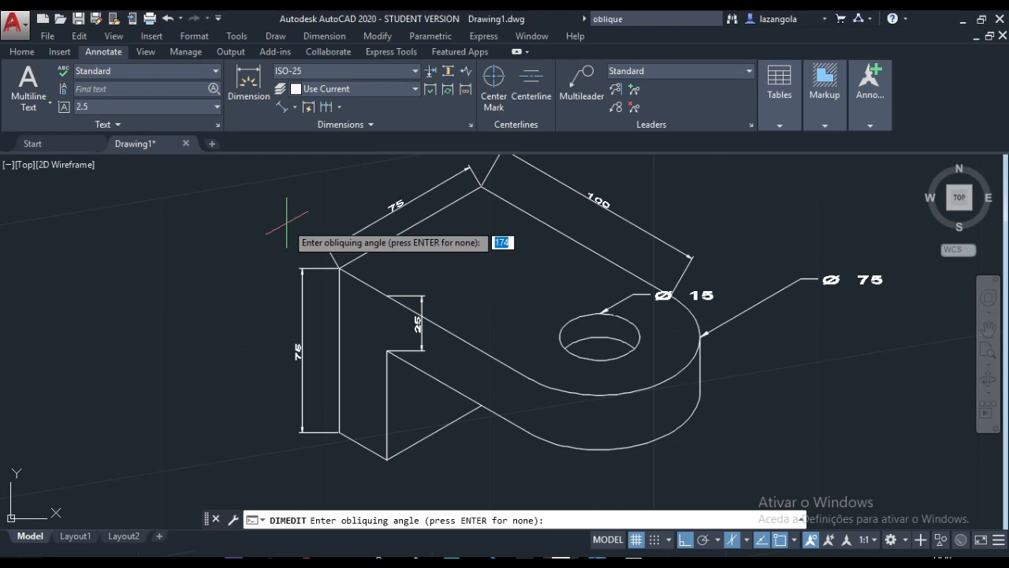
mouse_move(287, 230)
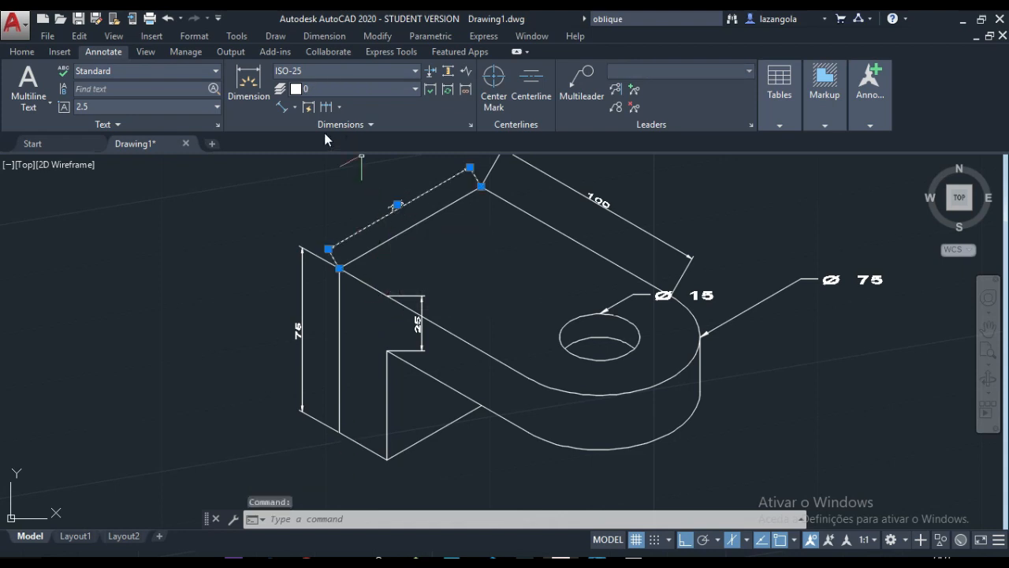
left_click(341, 123)
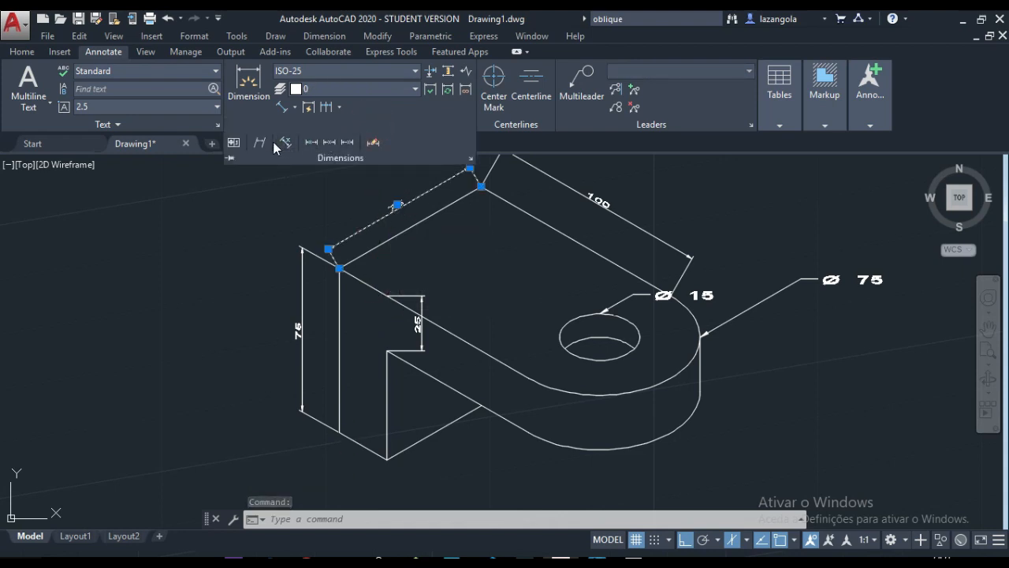
left_click(286, 142)
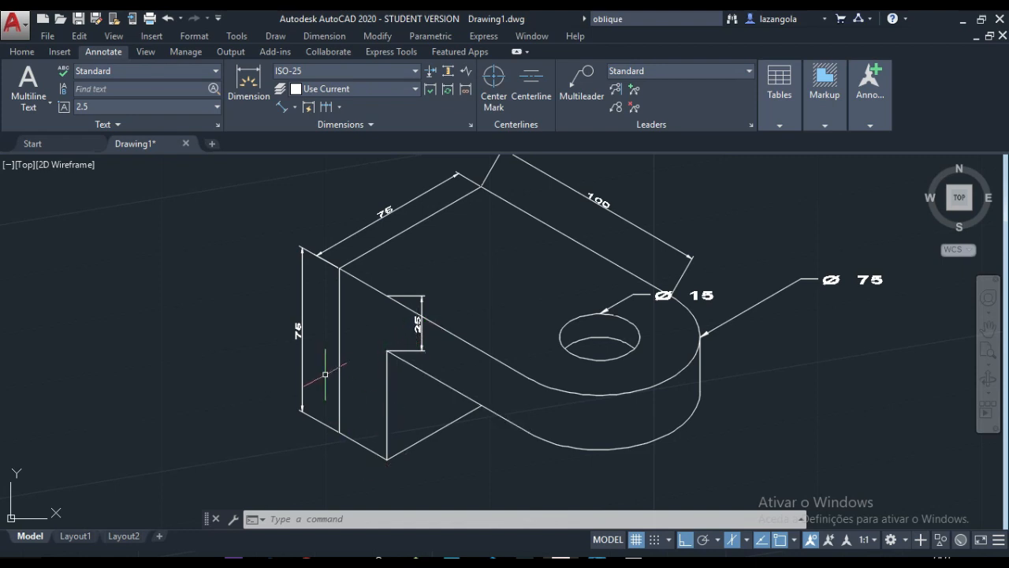
Step: Oblique the 25 dimension at 150 degrees along the isometric direction
left_click(416, 322)
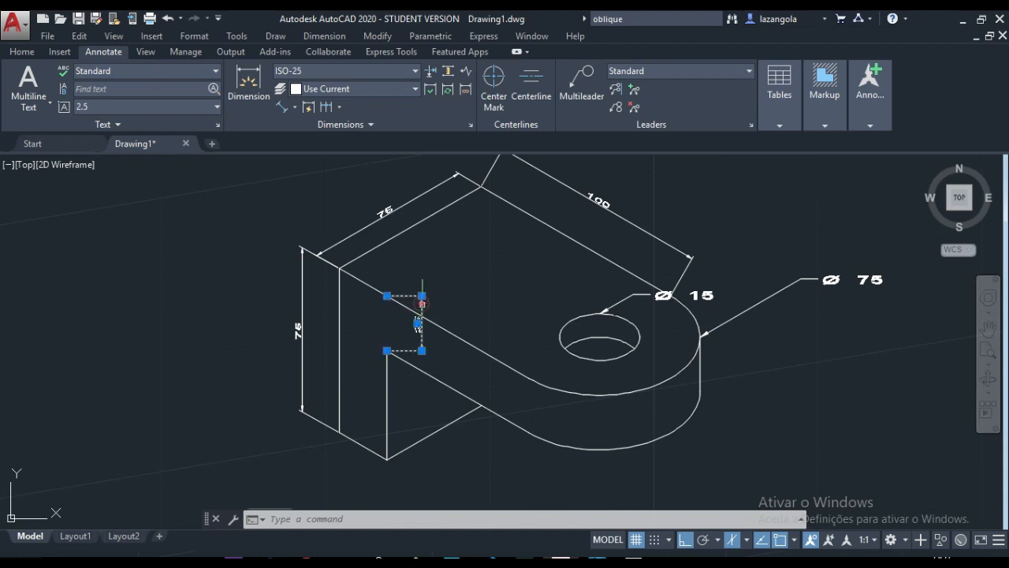
left_click(369, 123)
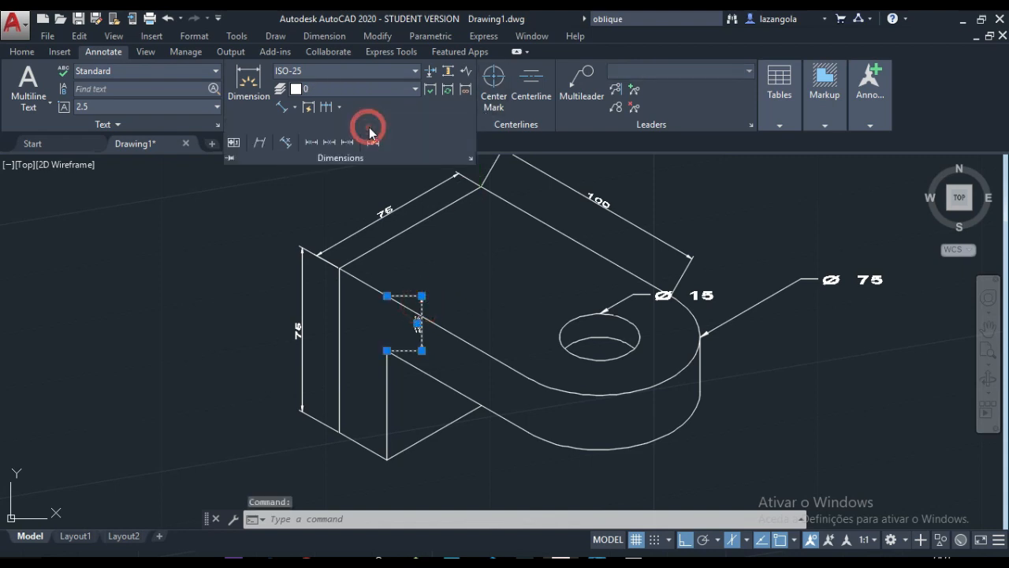
left_click(258, 142)
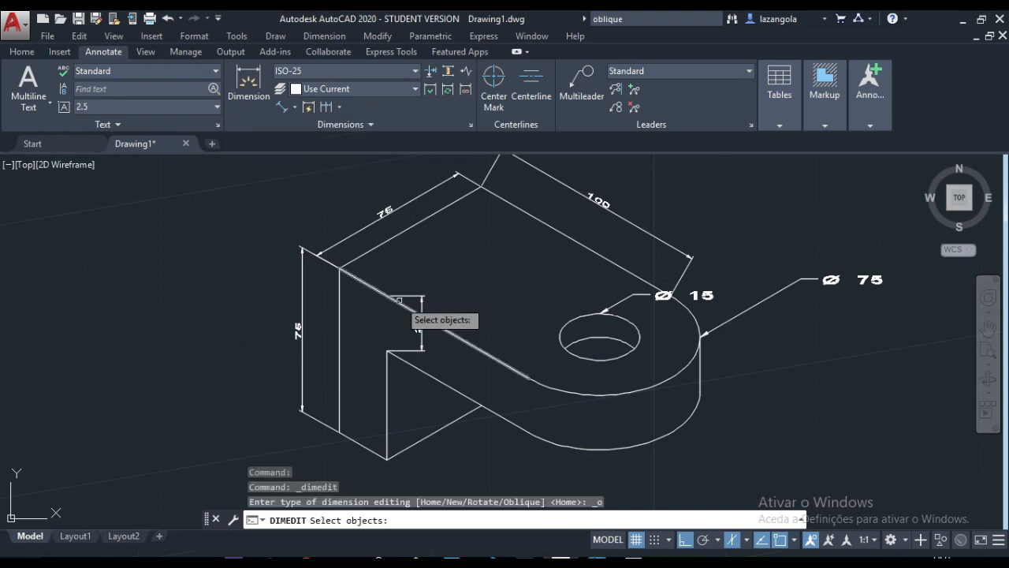
left_click(418, 324)
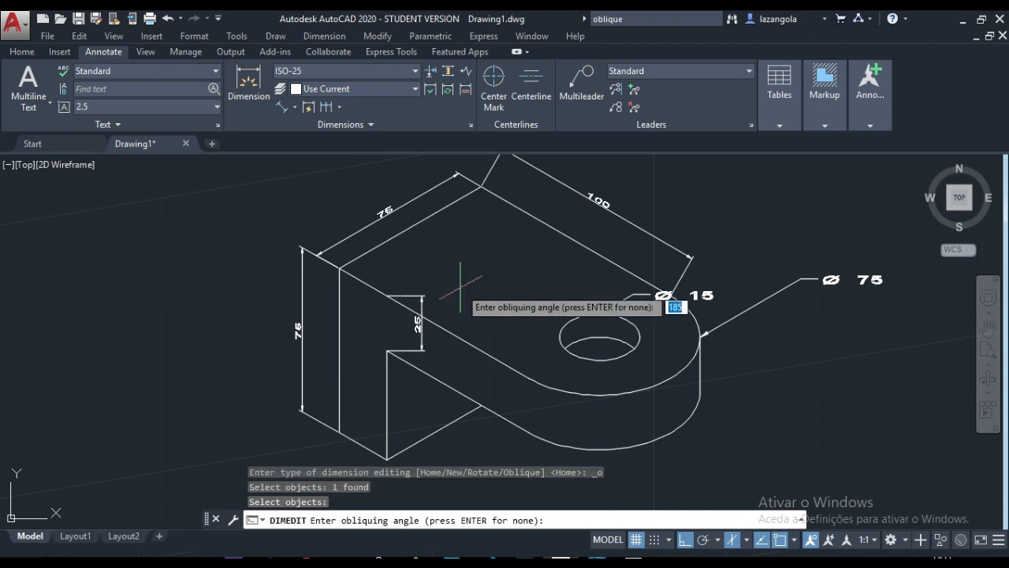
type("150")
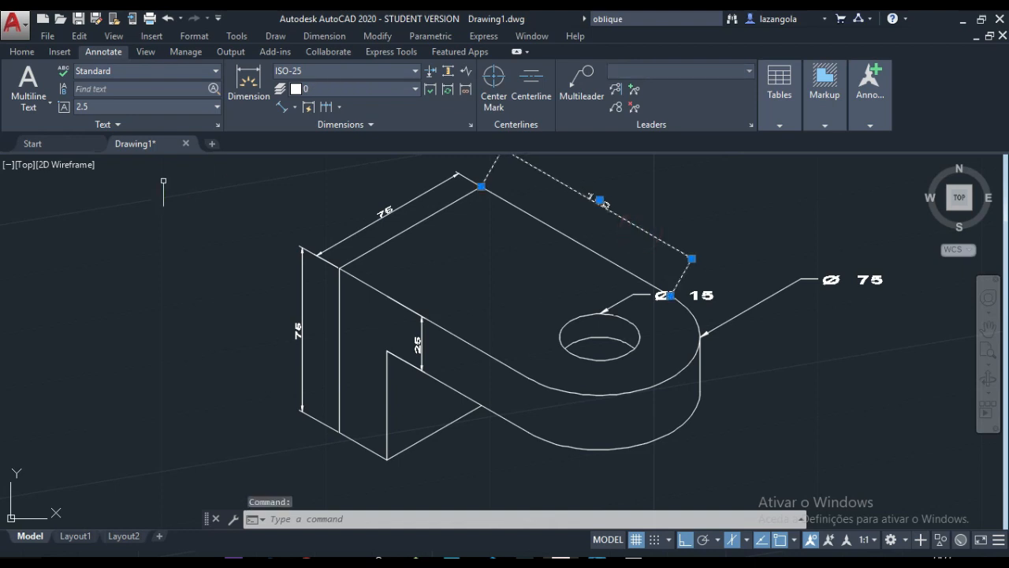
Step: Oblique the 100 dimension at 30 degrees to match the isometric axis
left_click(369, 123)
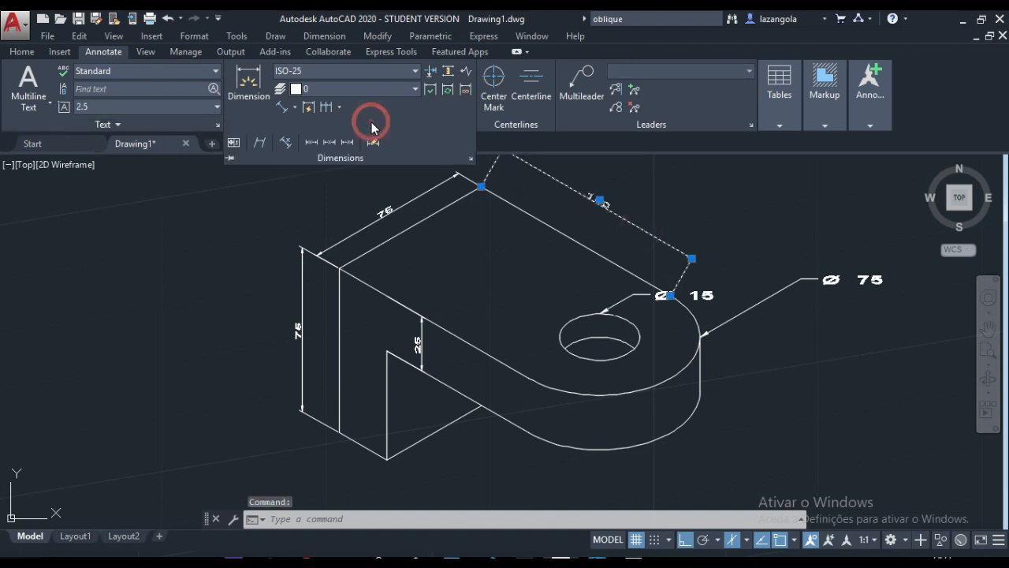
left_click(260, 141)
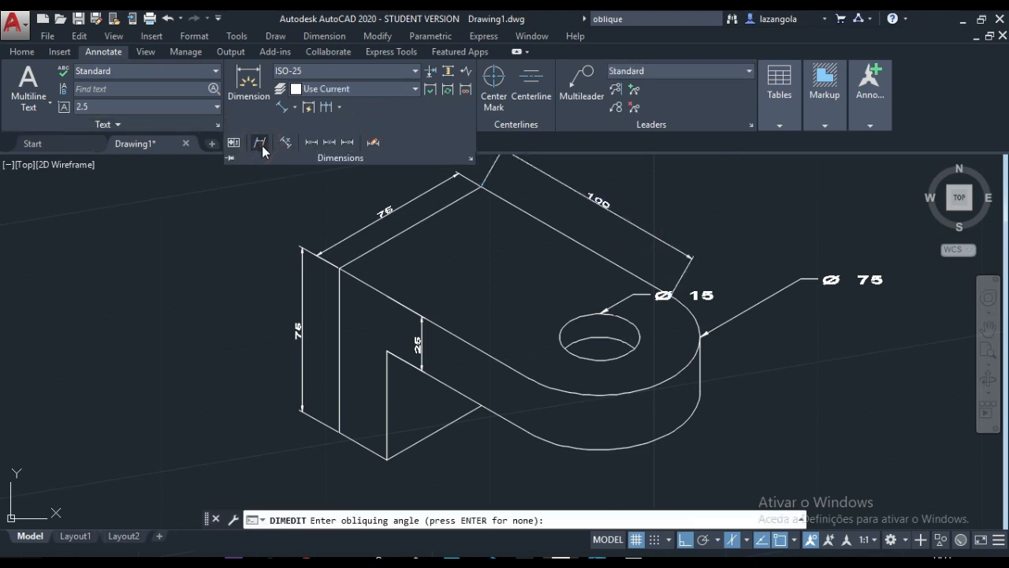
type("3")
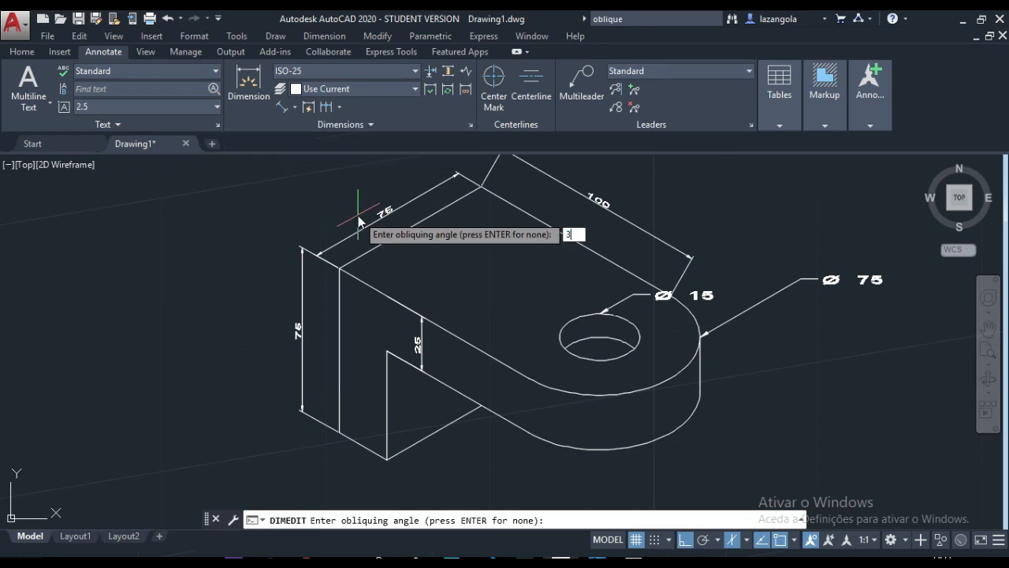
type("0")
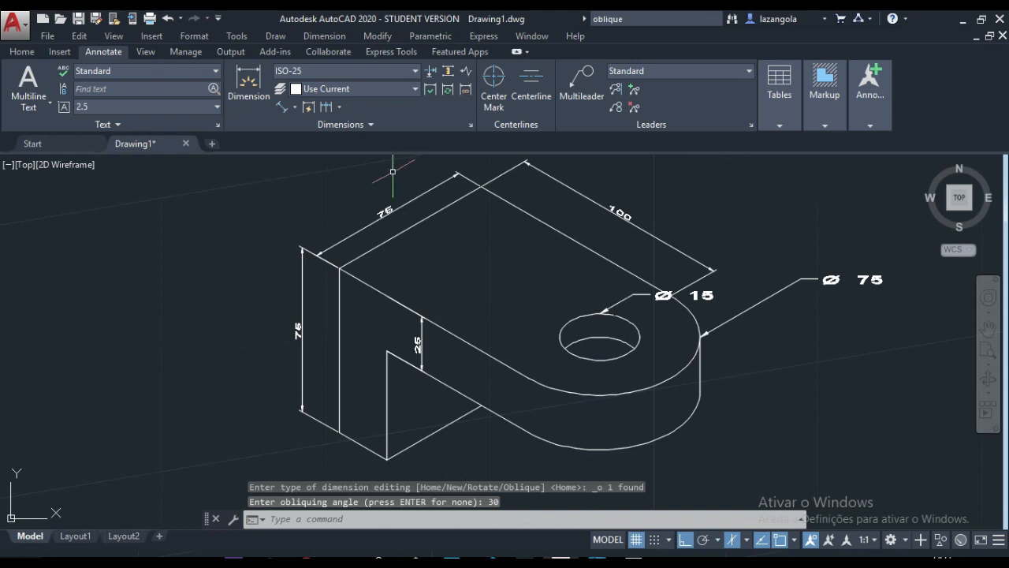
left_click_drag(391, 170, 463, 322)
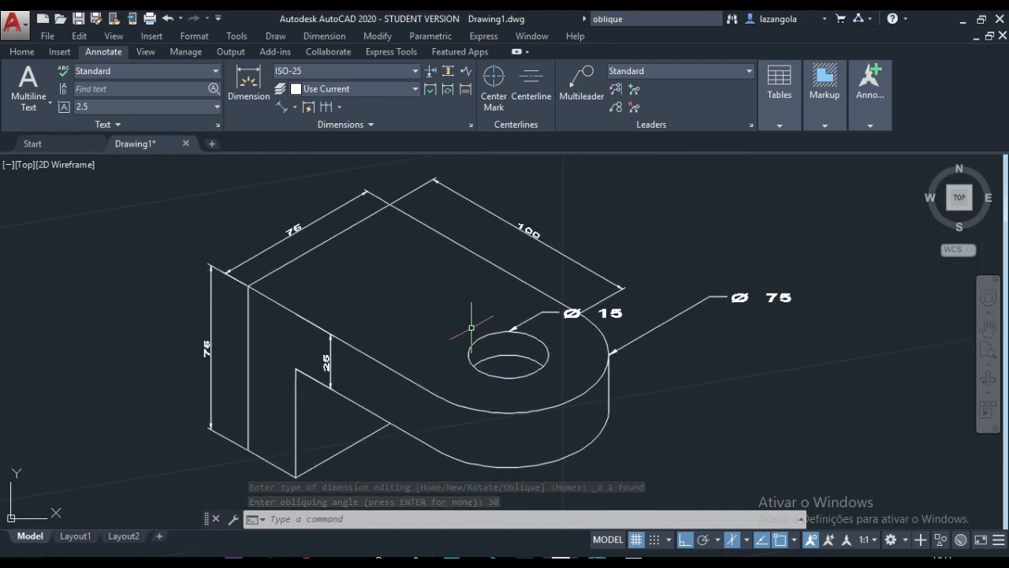
key("enter")
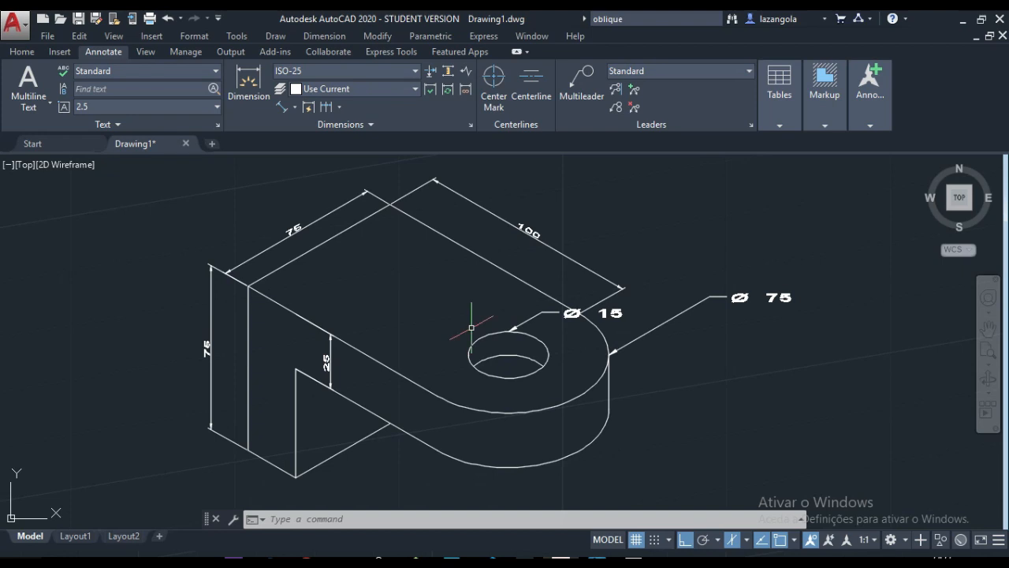